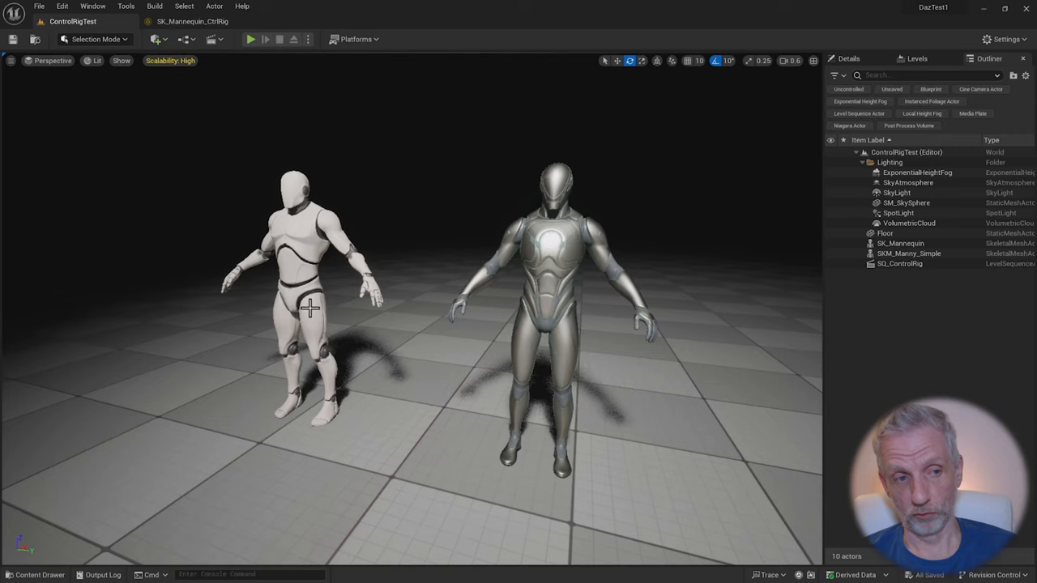
pyautogui.moveTo(551, 271)
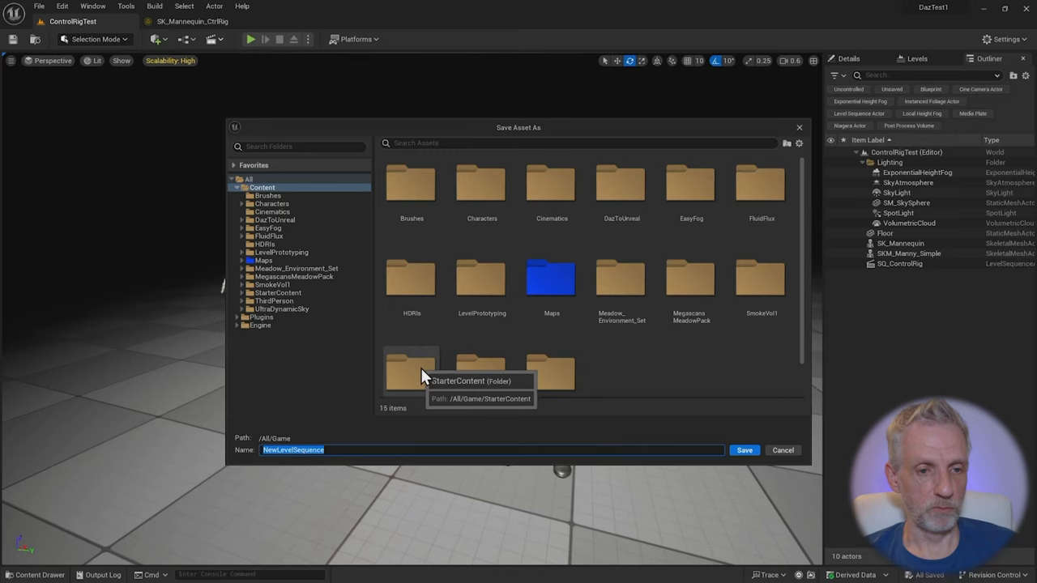
pyautogui.moveTo(810, 403)
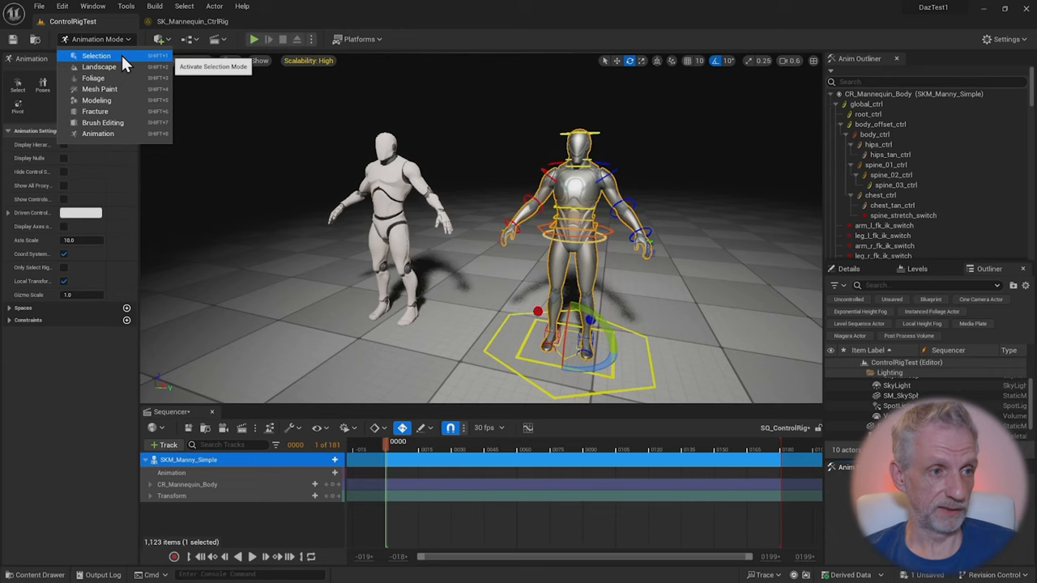
# Close the editor modes list, keeping Animation Mode active for the body control rig.
pyautogui.click(96, 39)
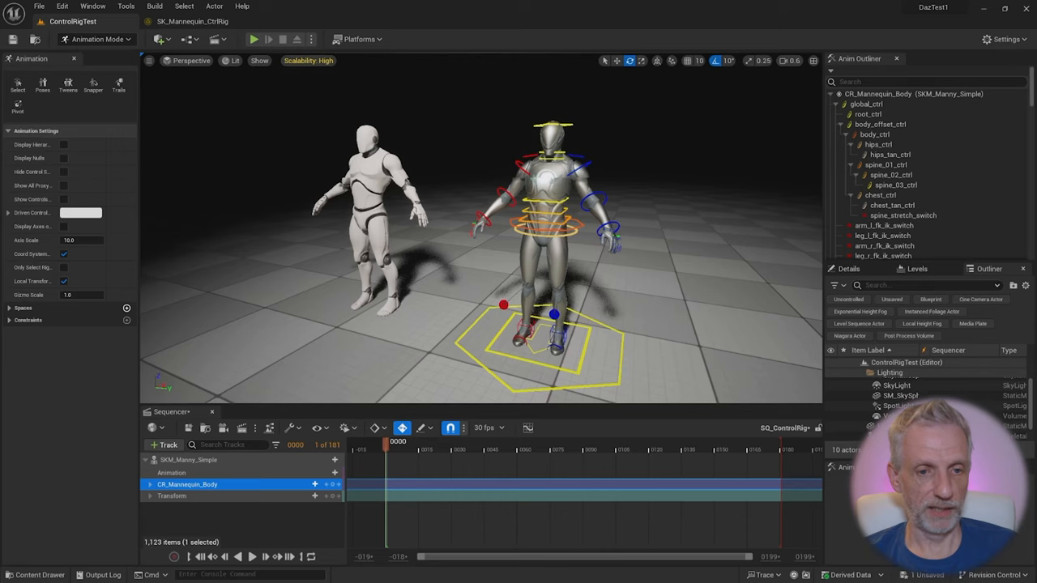
# Scrub to frame 30 and key the metallic mannequin's forward-bent spine and arm pose.
pyautogui.moveTo(397, 450); pyautogui.dragTo(443, 449)
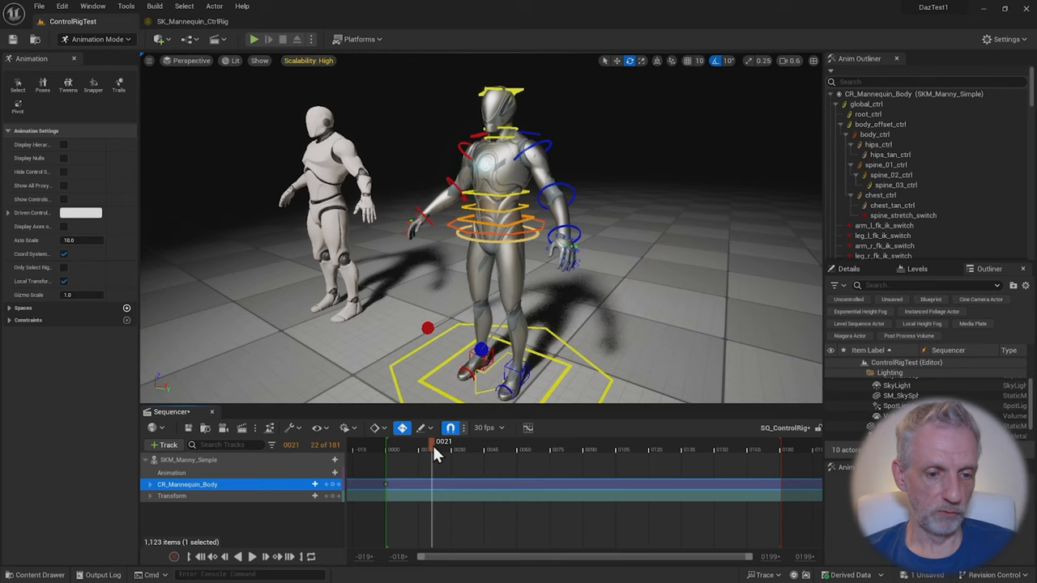
pyautogui.moveTo(435, 441); pyautogui.dragTo(452, 441)
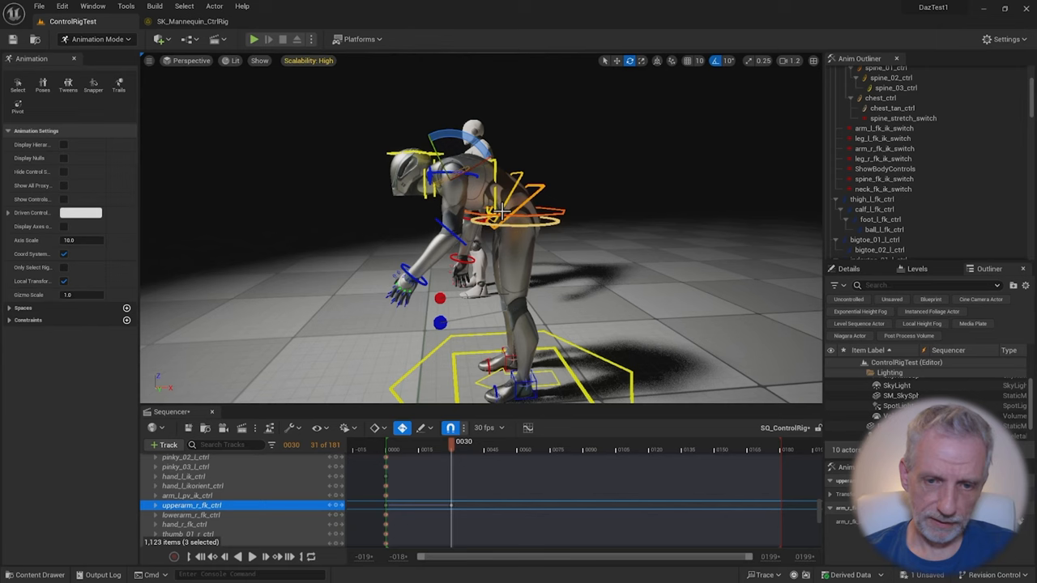
pyautogui.click(454, 450)
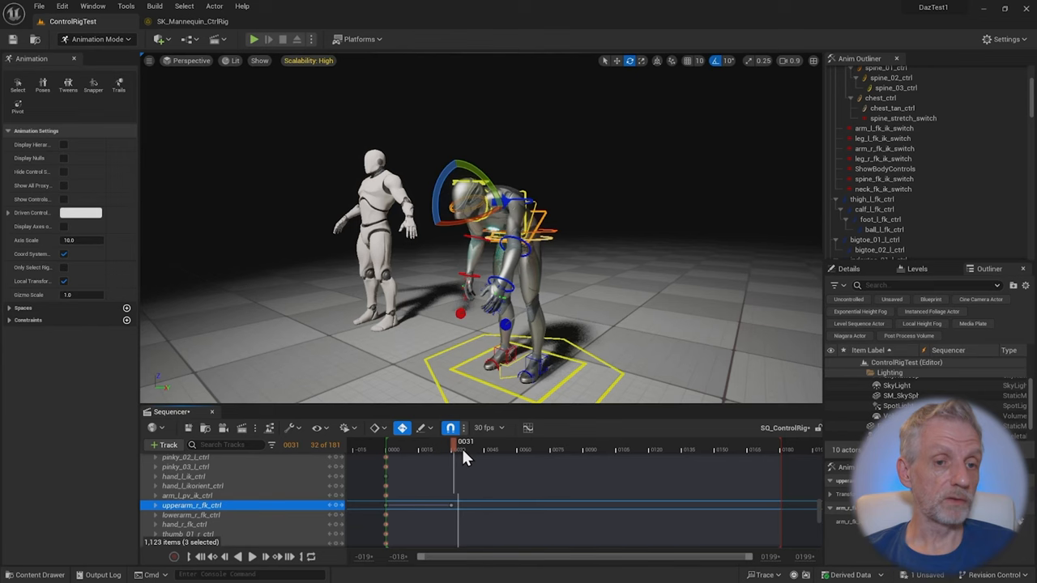
# Review the forward bend, then add the white SK_Mannequin actor to the sequence.
pyautogui.moveTo(454, 449); pyautogui.dragTo(387, 449)
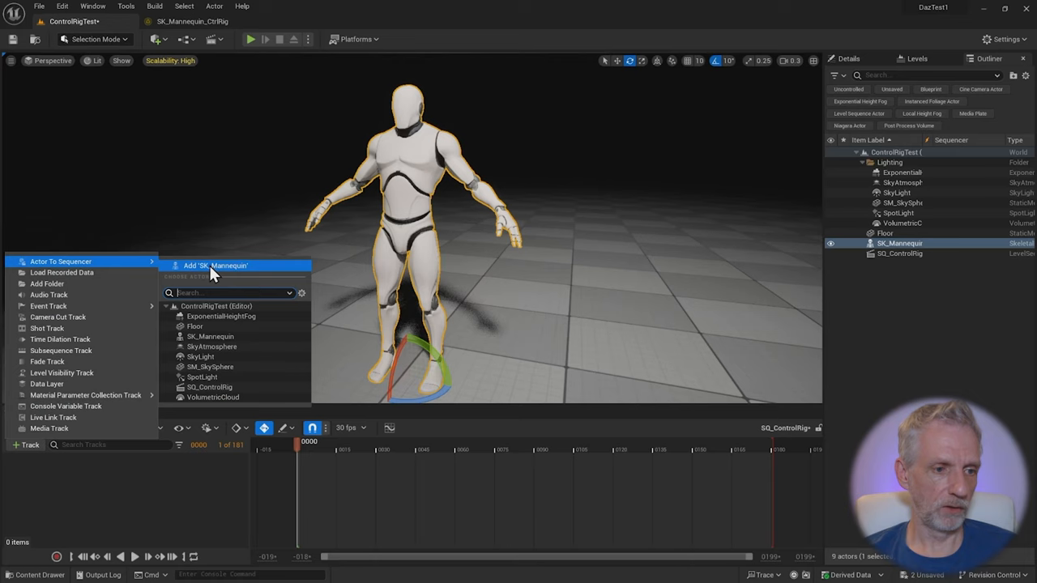
pyautogui.click(216, 266)
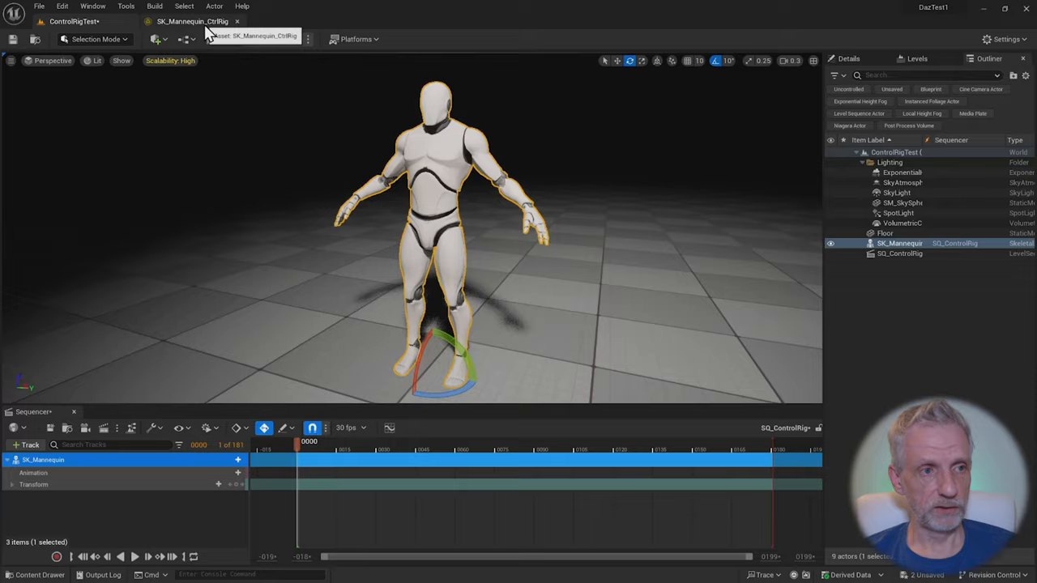
# Inspect the SK_Mannequin_CtrlRig asset tab, then return to the level editor.
pyautogui.click(192, 21)
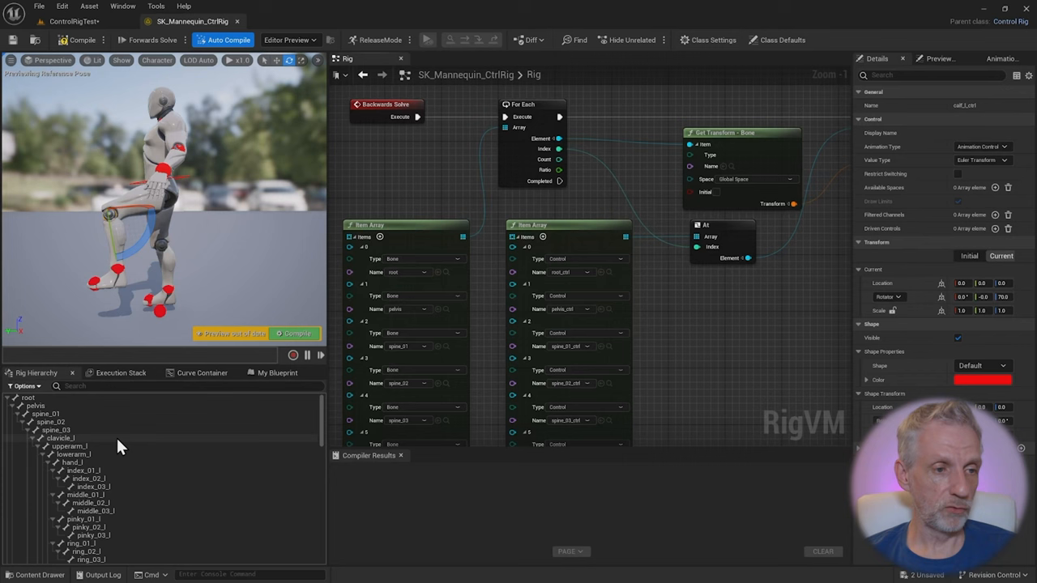
pyautogui.click(73, 21)
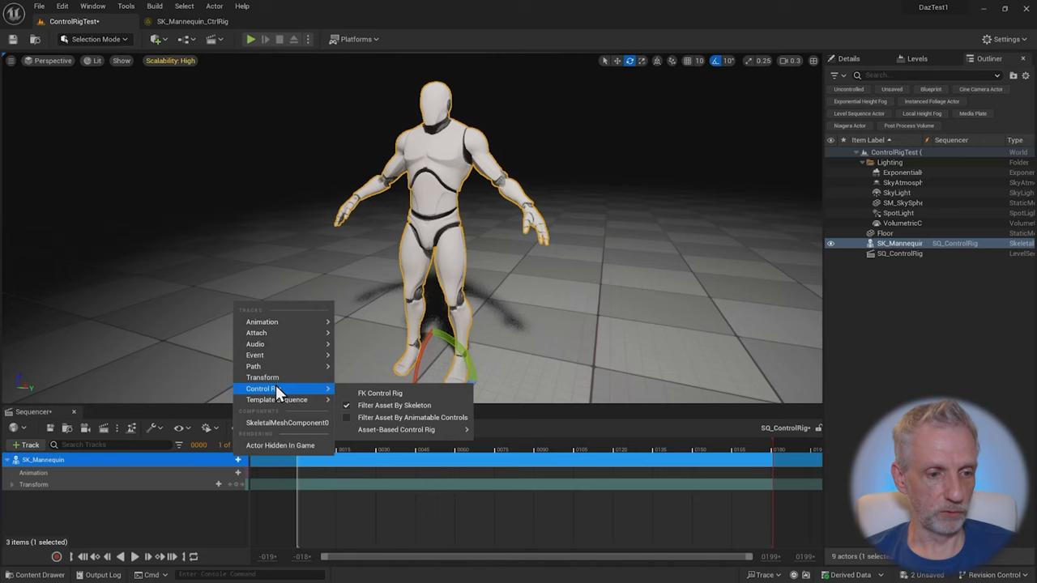
# Attach SK_Mannequin_CtrlRig to the white mannequin's track and scroll through its controls.
pyautogui.click(396, 430)
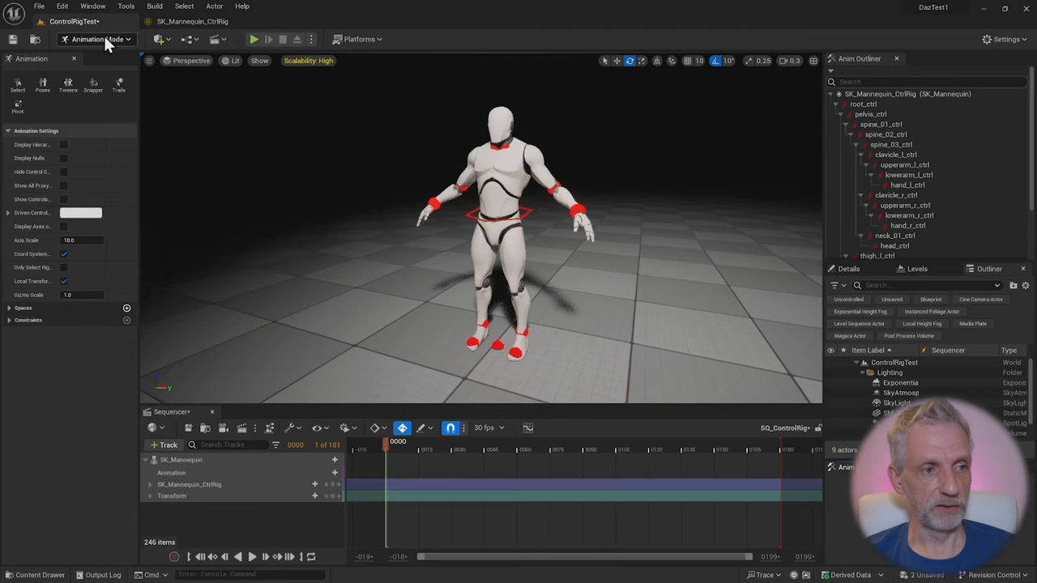
pyautogui.scroll(-3)
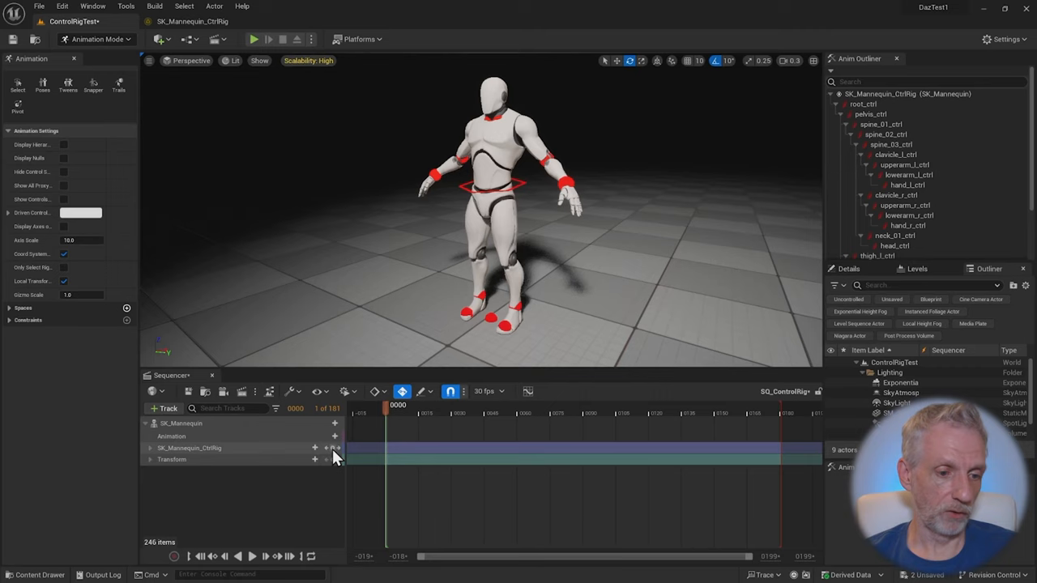
pyautogui.moveTo(402, 391)
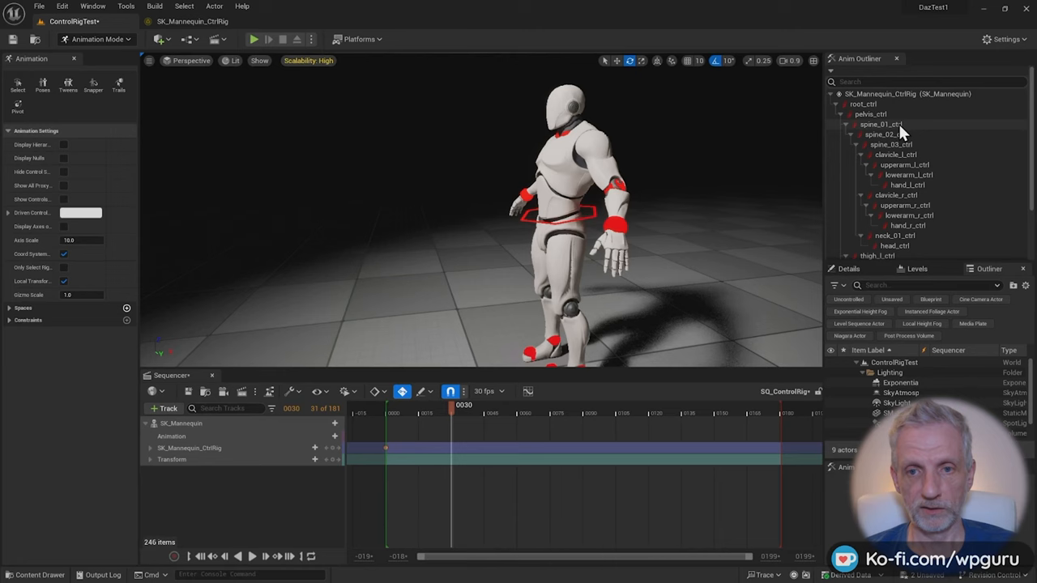
# Pose spine_01_ctrl and arm controls, then repeat the keys out to frame 180.
pyautogui.click(891, 145)
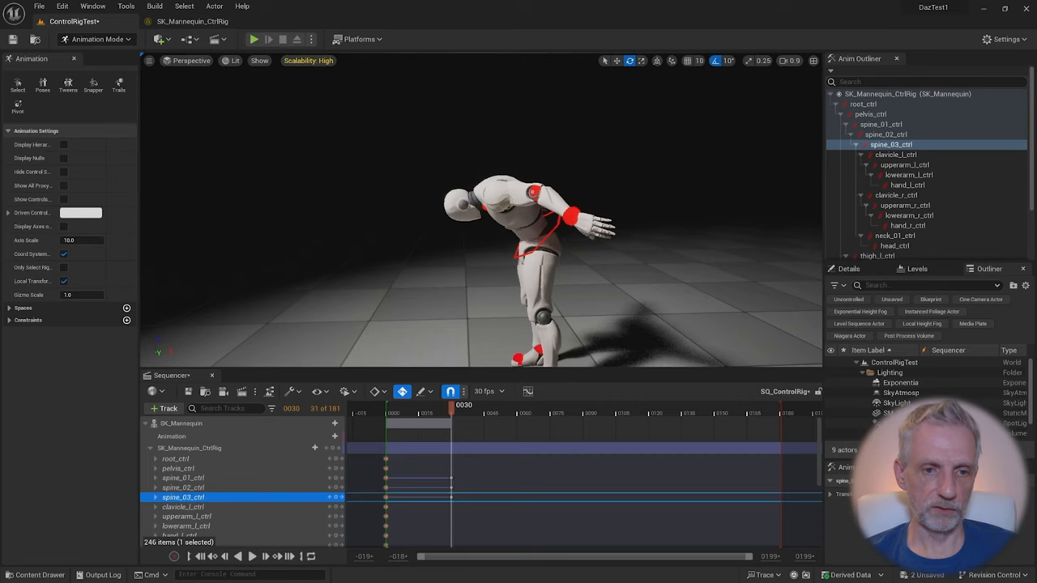
pyautogui.click(905, 165)
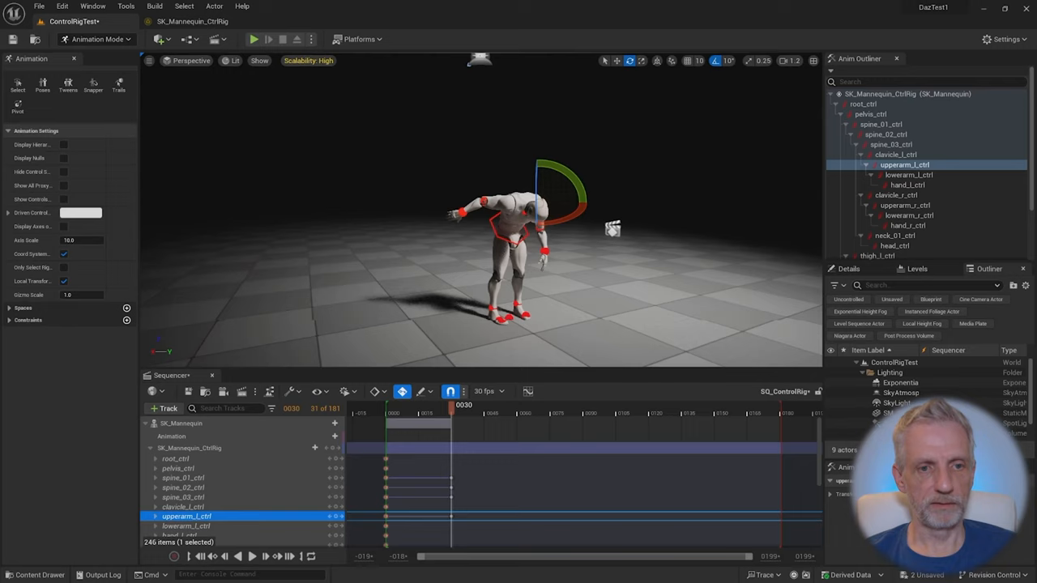
pyautogui.click(905, 205)
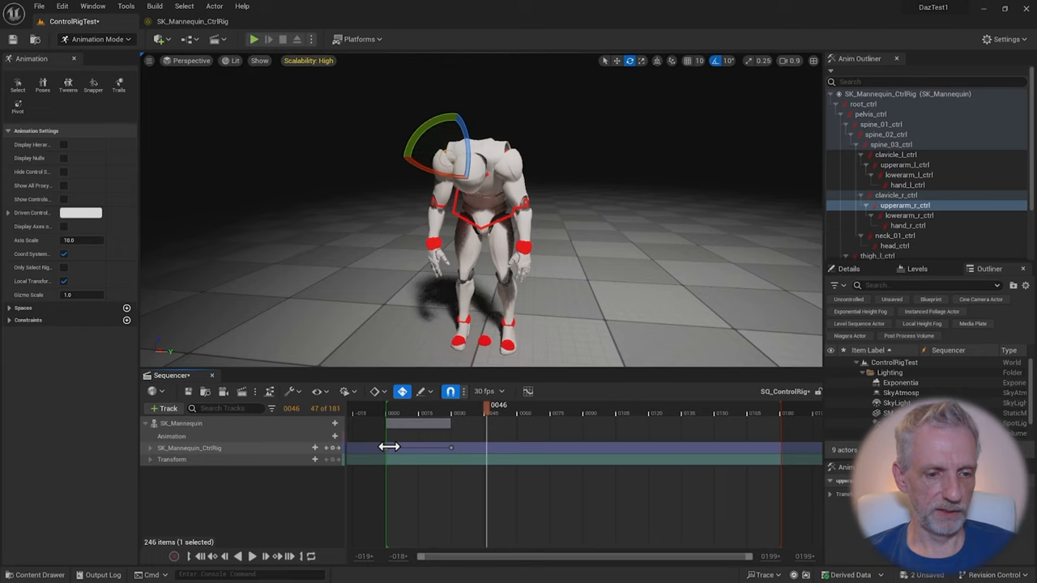
pyautogui.moveTo(389, 448); pyautogui.dragTo(518, 448)
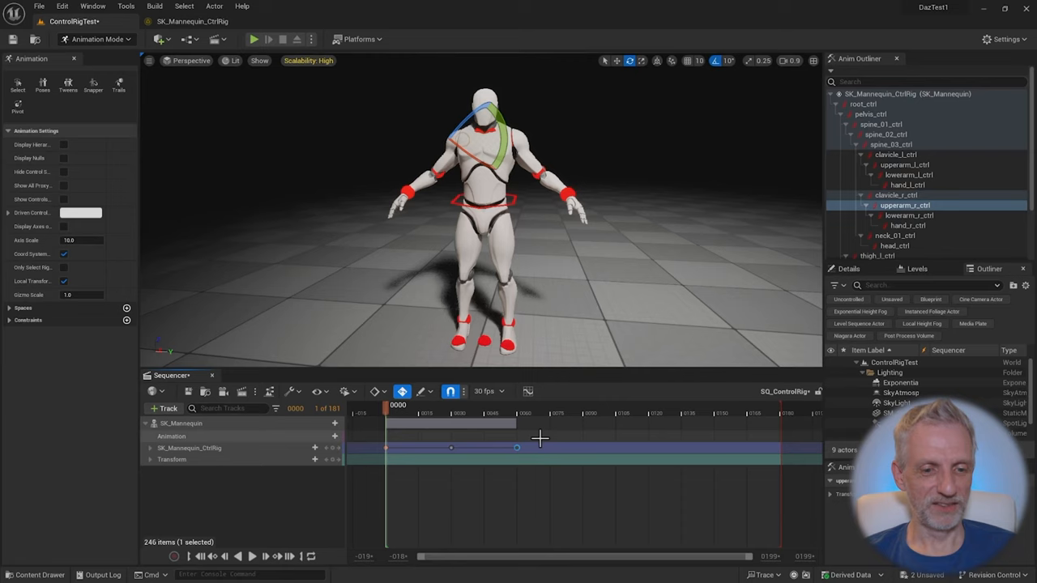
pyautogui.click(648, 413)
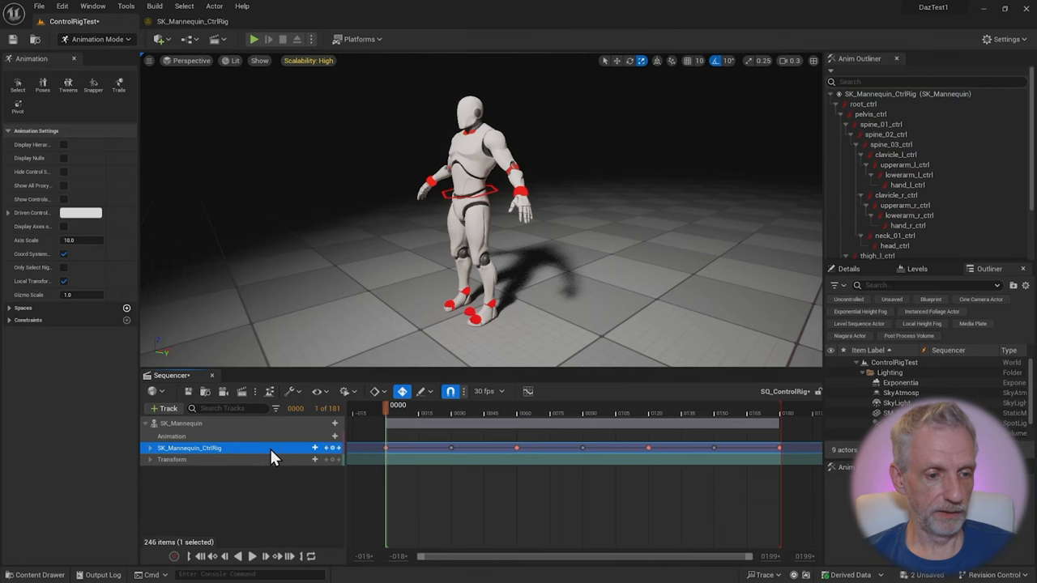
# Bake SK_Mannequin's motion to Manny_Exercise in Characters/Mannequin_UE4/Animations.
pyautogui.rightClick(182, 422)
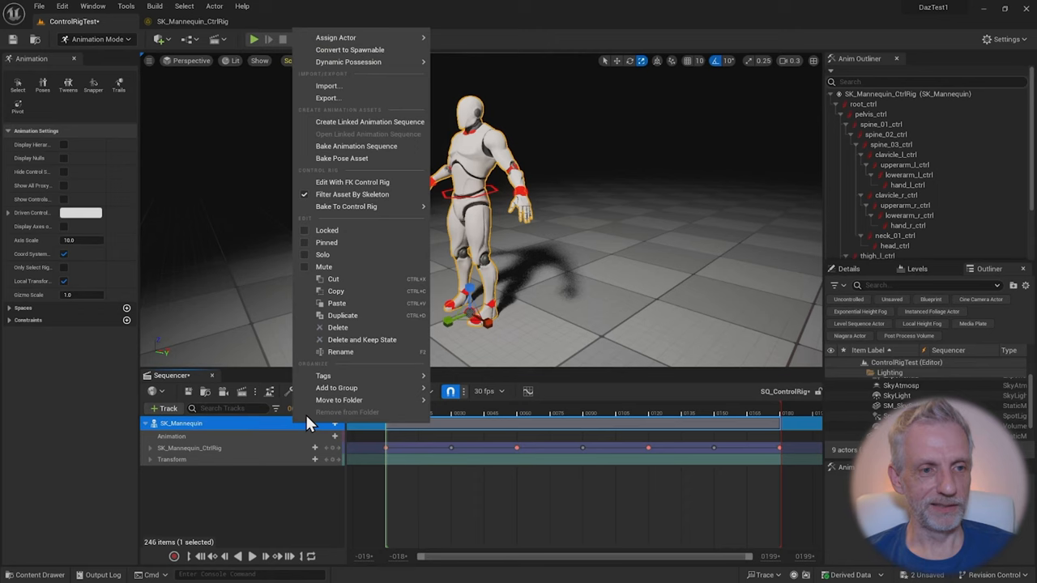
pyautogui.moveTo(357, 146)
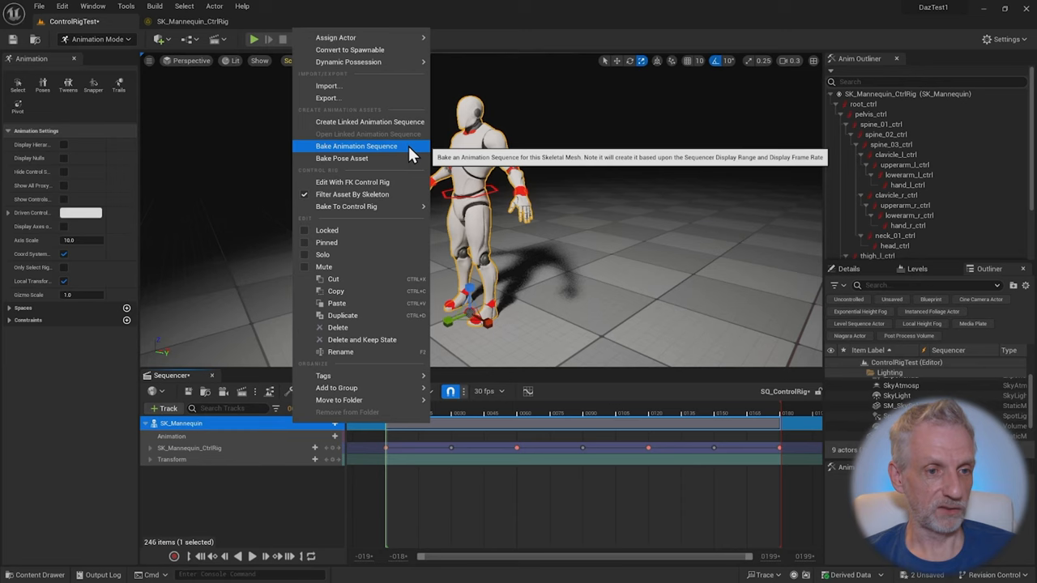
pyautogui.click(356, 146)
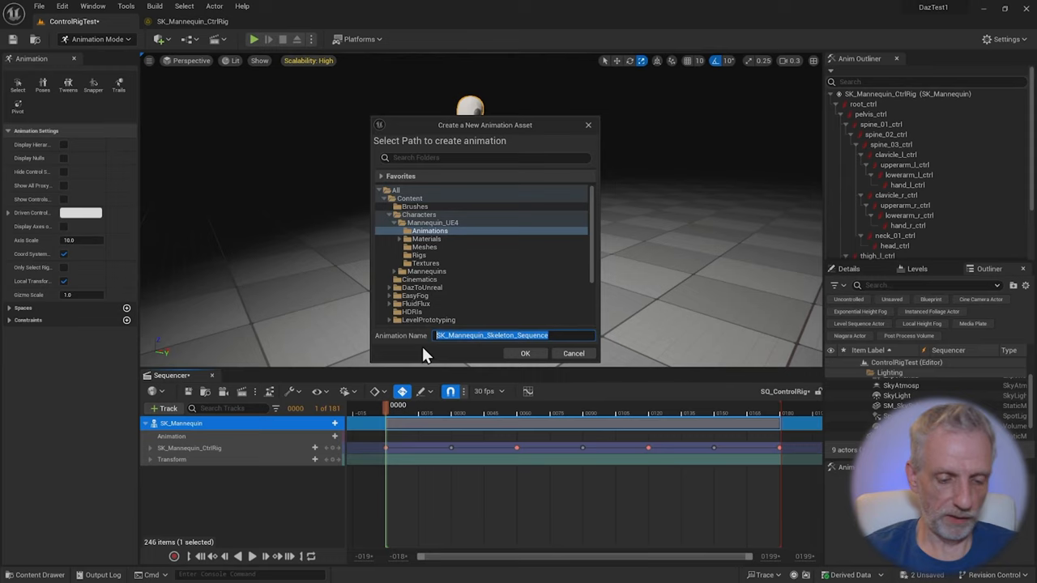
pyautogui.click(525, 354)
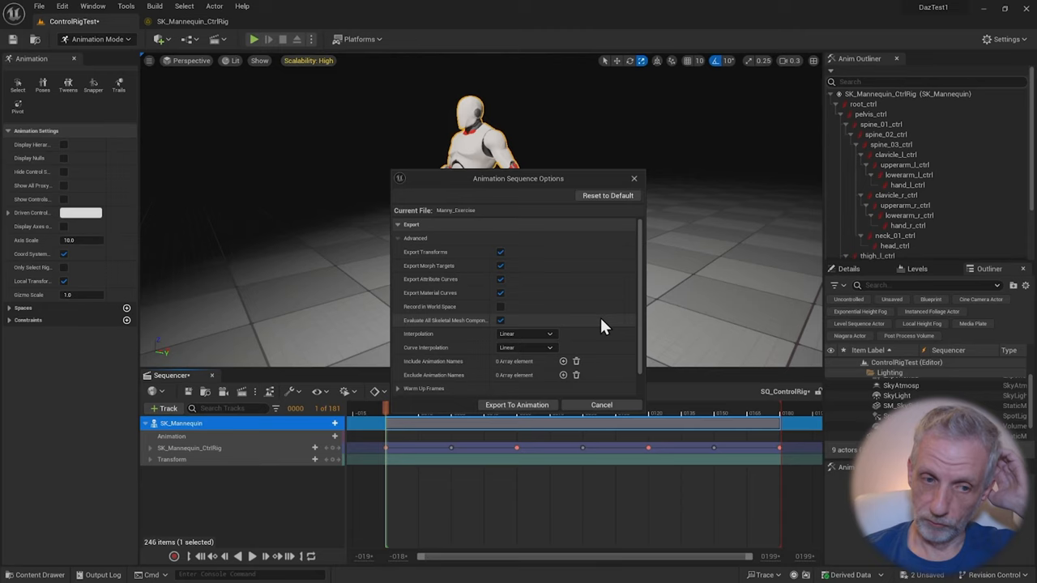
pyautogui.click(517, 404)
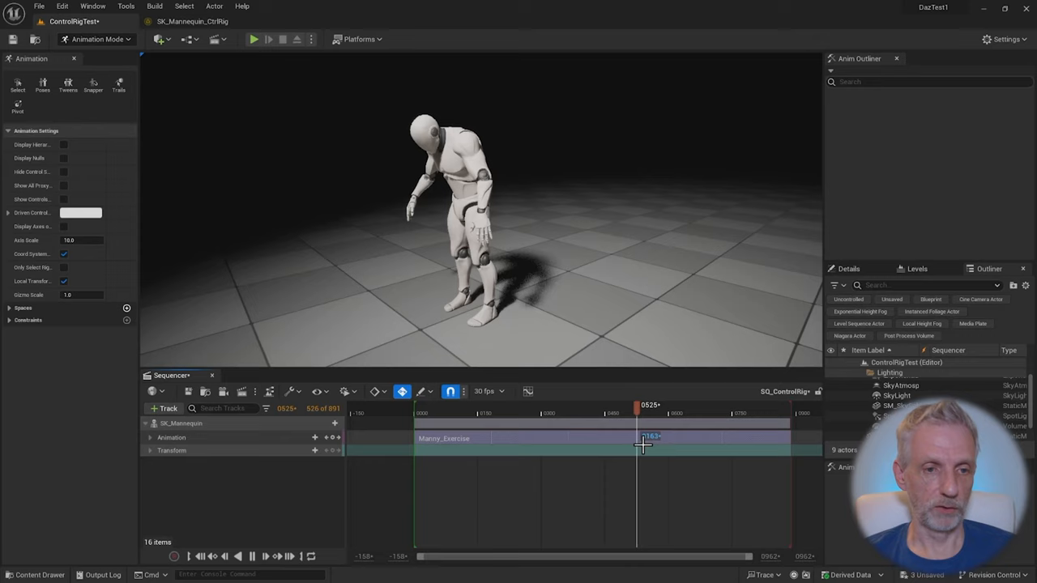
# Stretch the Manny_Exercise clip on the Animation track to span frames 0–180.
pyautogui.moveTo(638, 425); pyautogui.dragTo(705, 435)
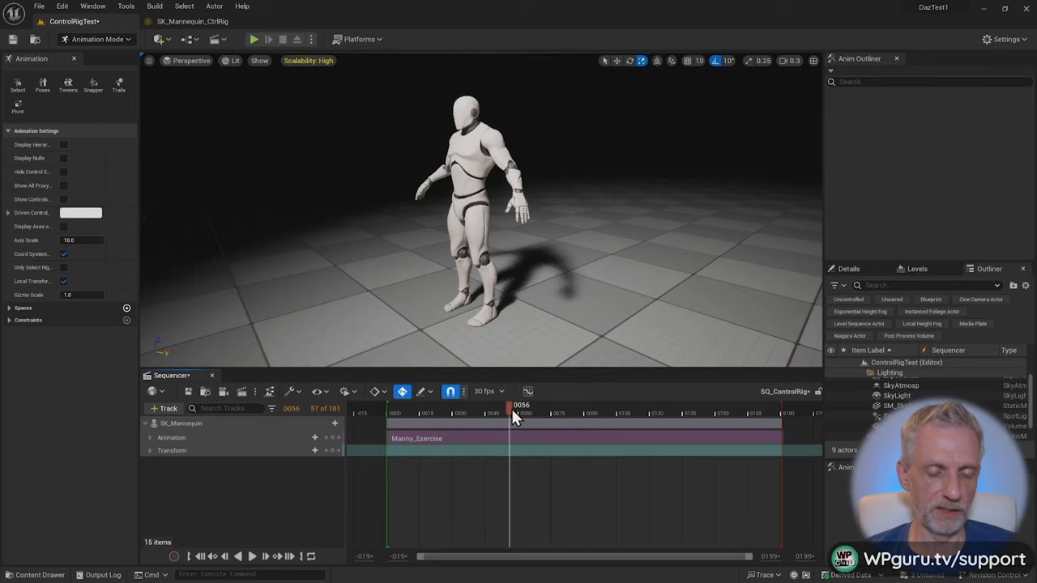
pyautogui.moveTo(510, 405); pyautogui.dragTo(563, 406)
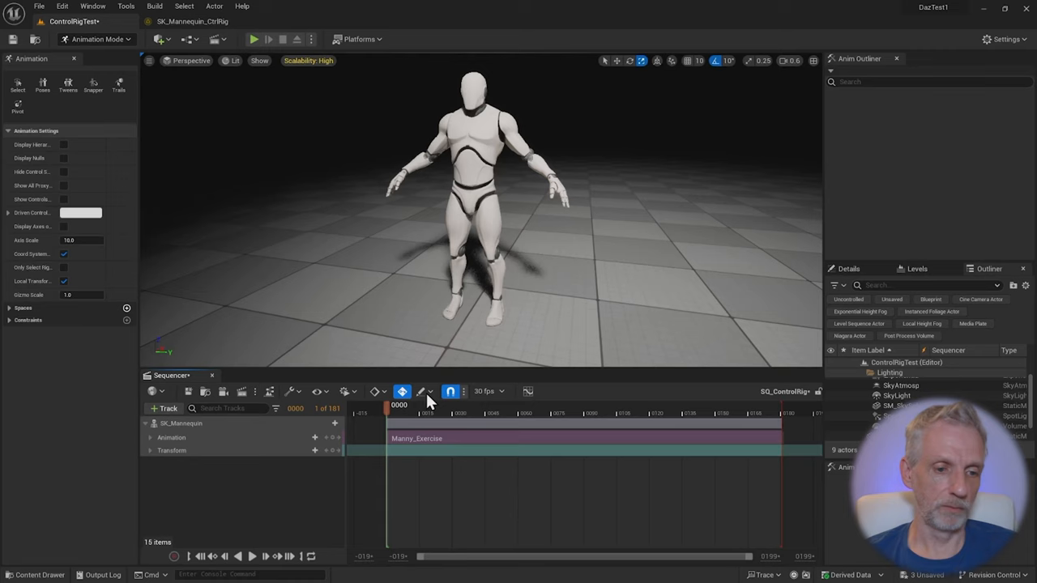
pyautogui.moveTo(241, 426)
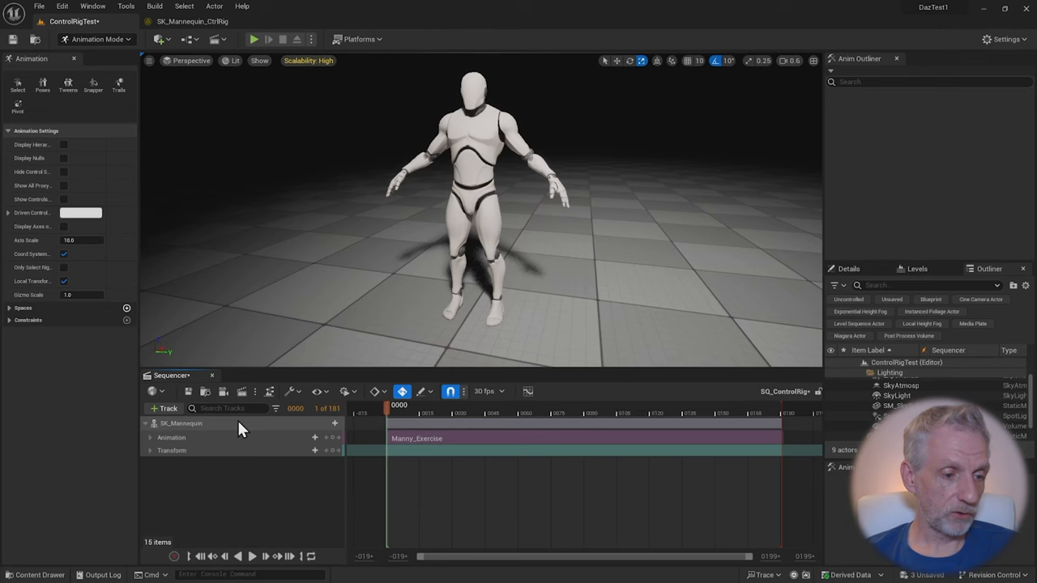
# Bake SK_Mannequin onto SK_Mannequin_CtrlRig with Reduce Keys enabled.
pyautogui.rightClick(181, 423)
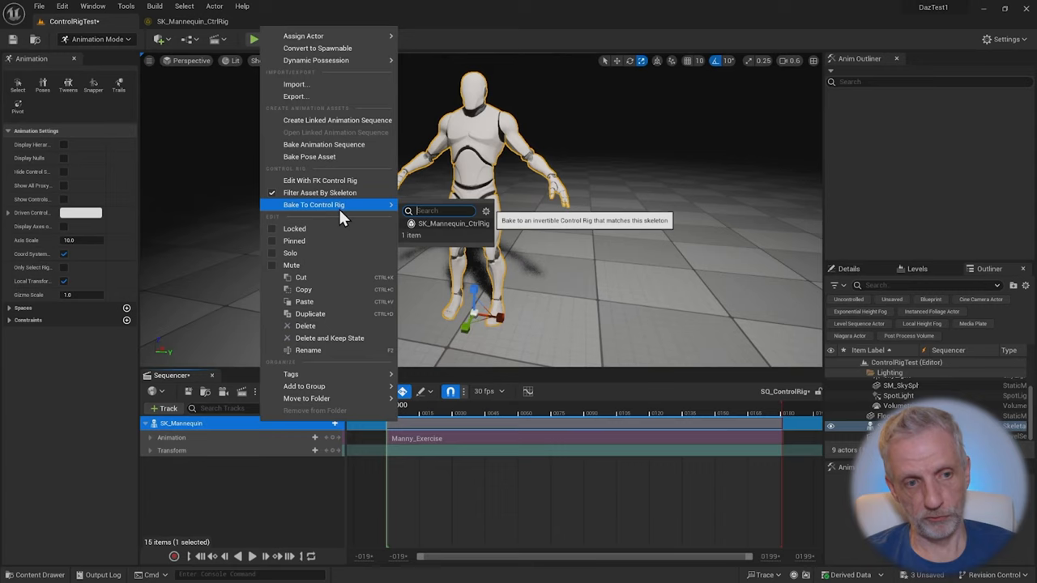
pyautogui.click(452, 223)
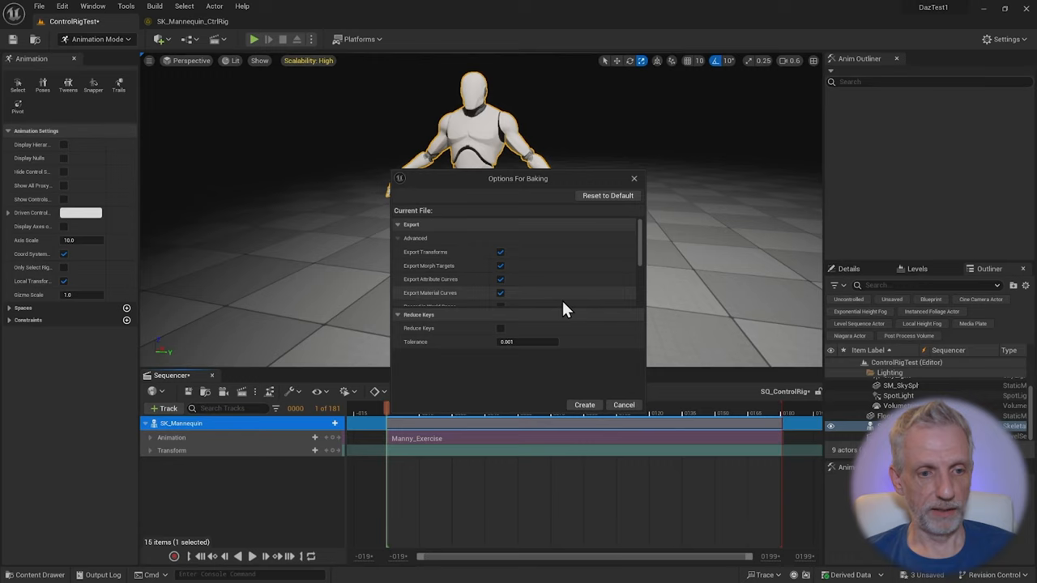
pyautogui.click(500, 328)
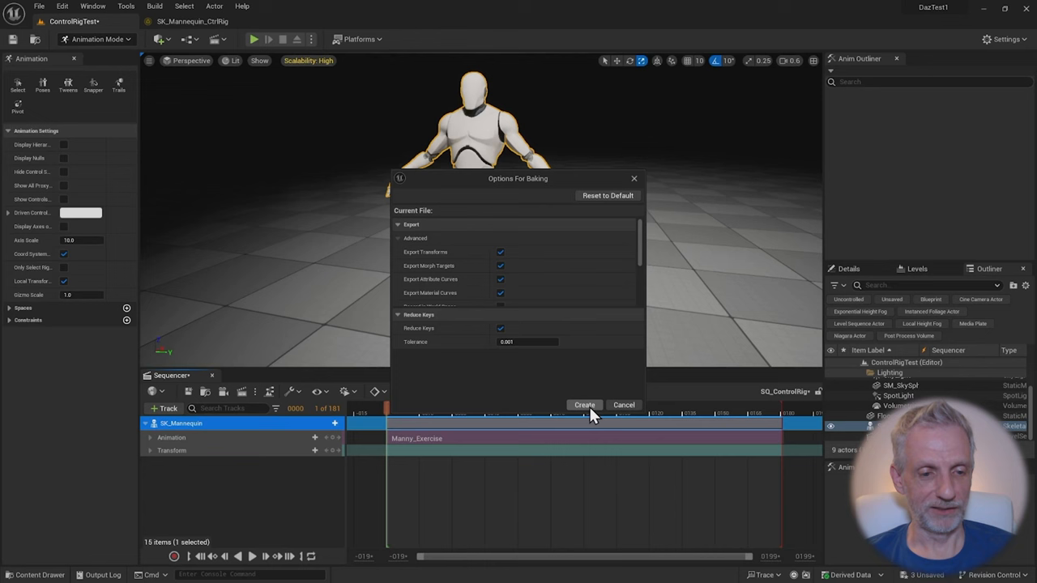
pyautogui.click(584, 405)
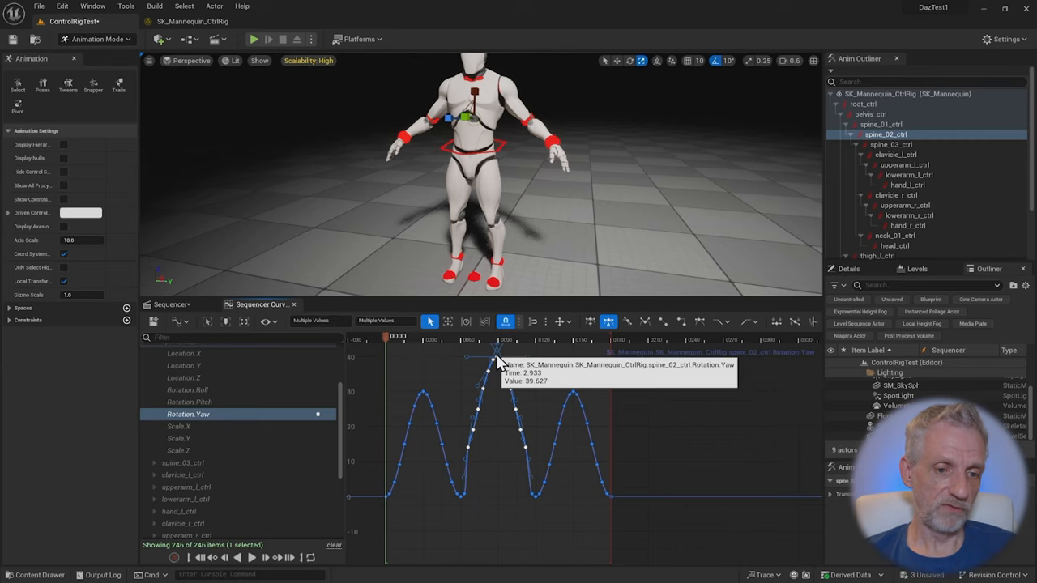
# Raise spine_02_ctrl's middle Rotation.Yaw peak above 50 and scrub to preview the twist.
pyautogui.moveTo(397, 338); pyautogui.dragTo(454, 338)
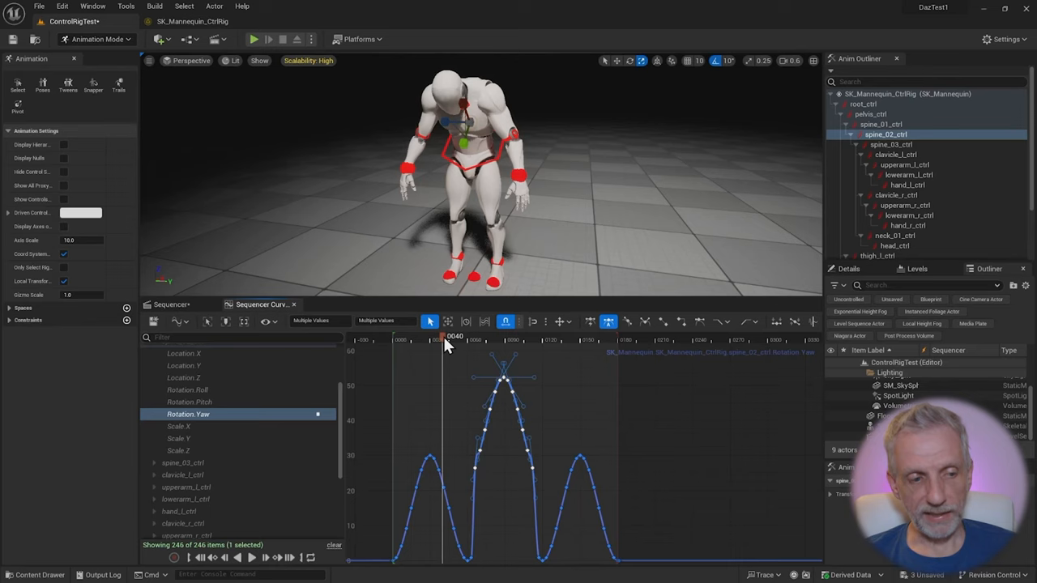
pyautogui.moveTo(444, 340); pyautogui.dragTo(434, 340)
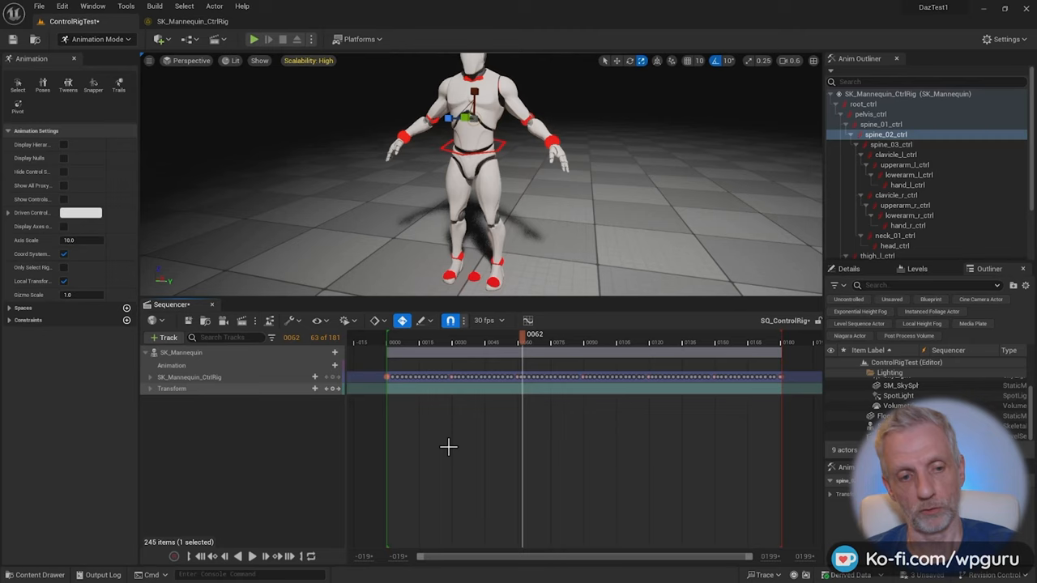
# Reveal the Absolute and Additive layer options on the SK_Mannequin_CtrlRig track.
pyautogui.click(328, 376)
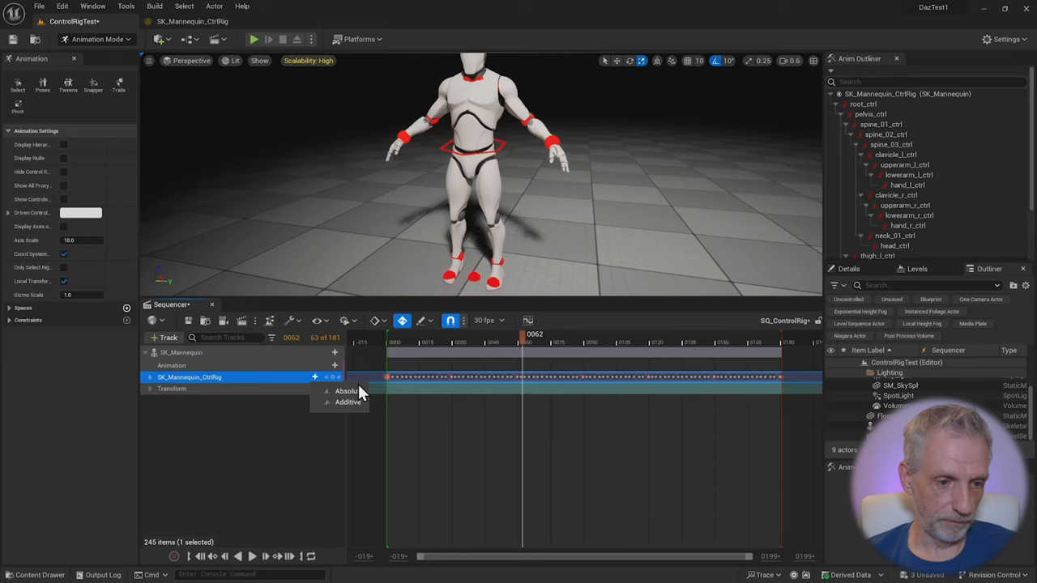
pyautogui.moveTo(348, 403)
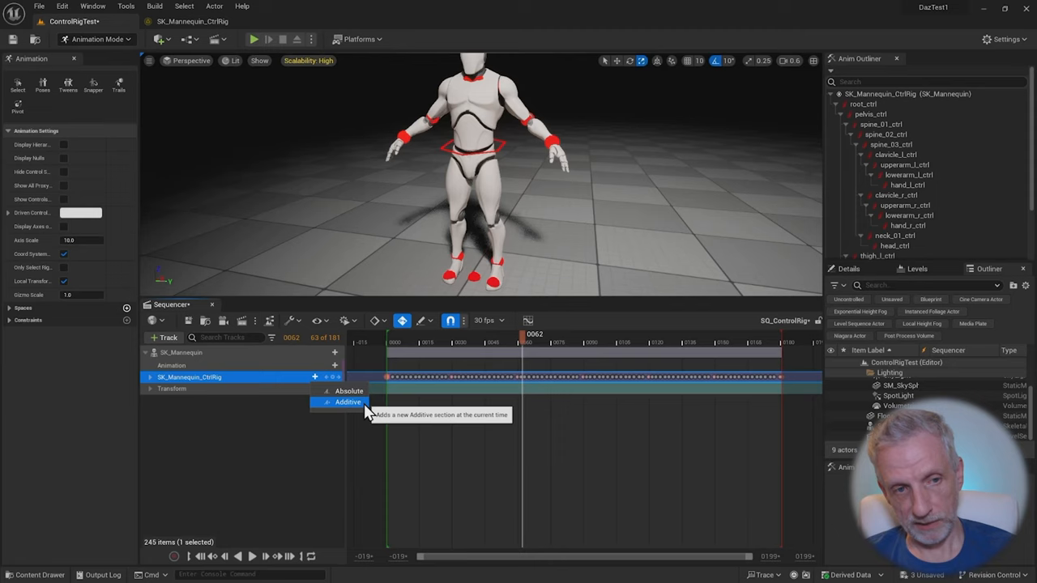
# Add an Additive layer to SK_Mannequin_CtrlRig and select the new second section.
pyautogui.click(348, 403)
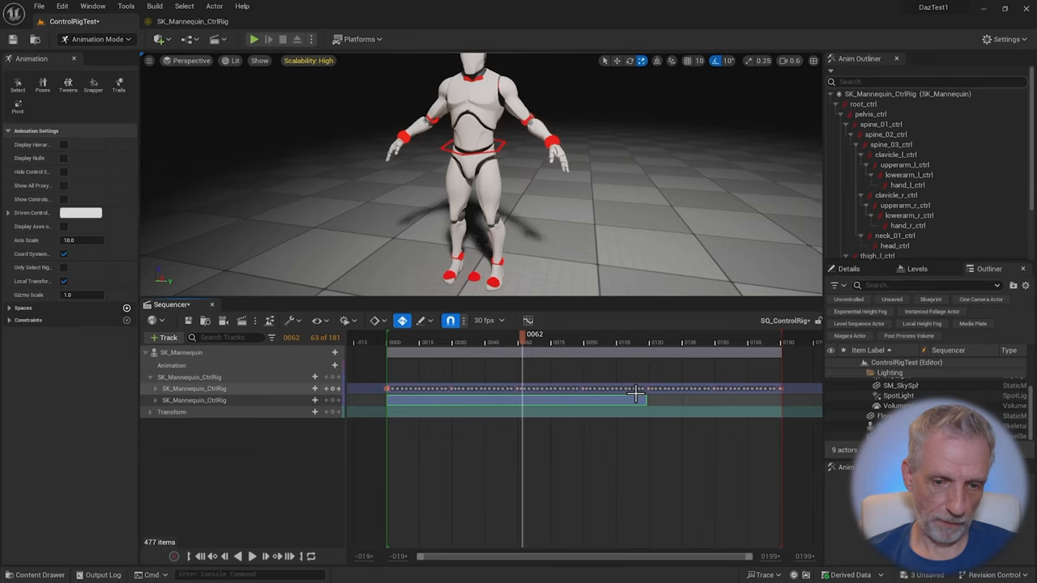
pyautogui.click(194, 400)
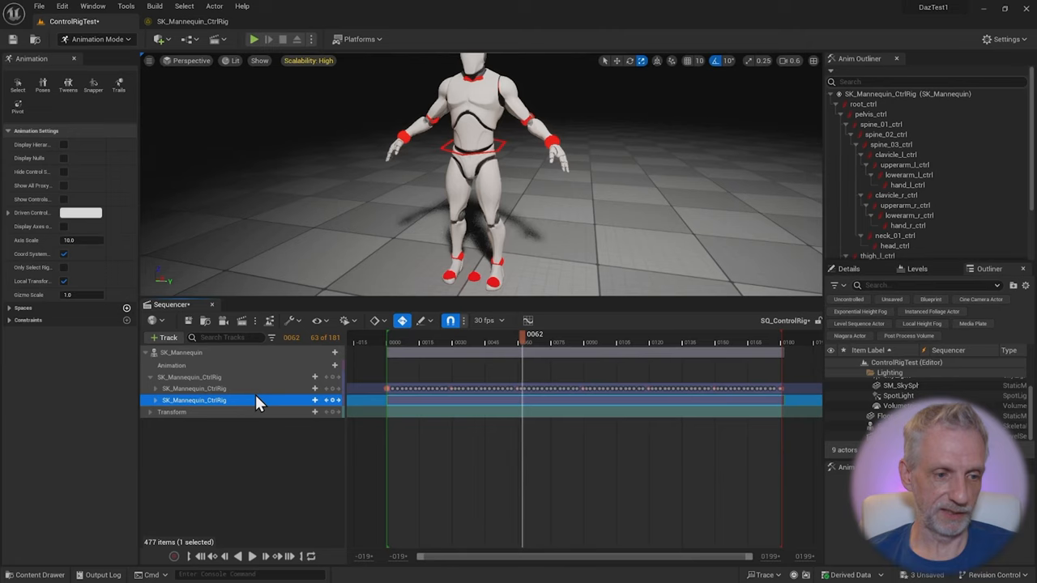
pyautogui.click(195, 388)
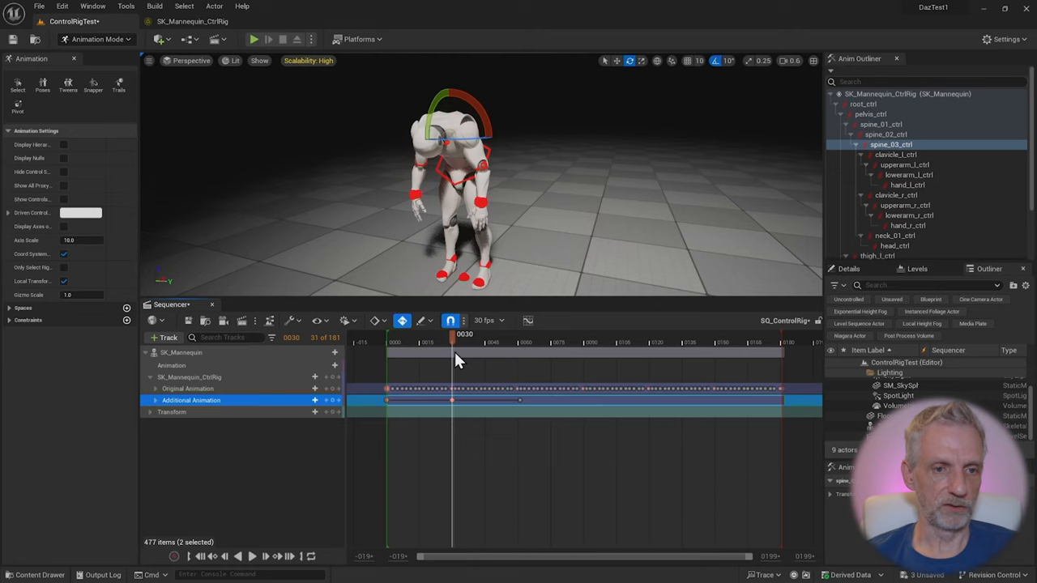
# Scrub the timeline forward to a later frame for posing the spine.
pyautogui.moveTo(450, 334); pyautogui.dragTo(583, 334)
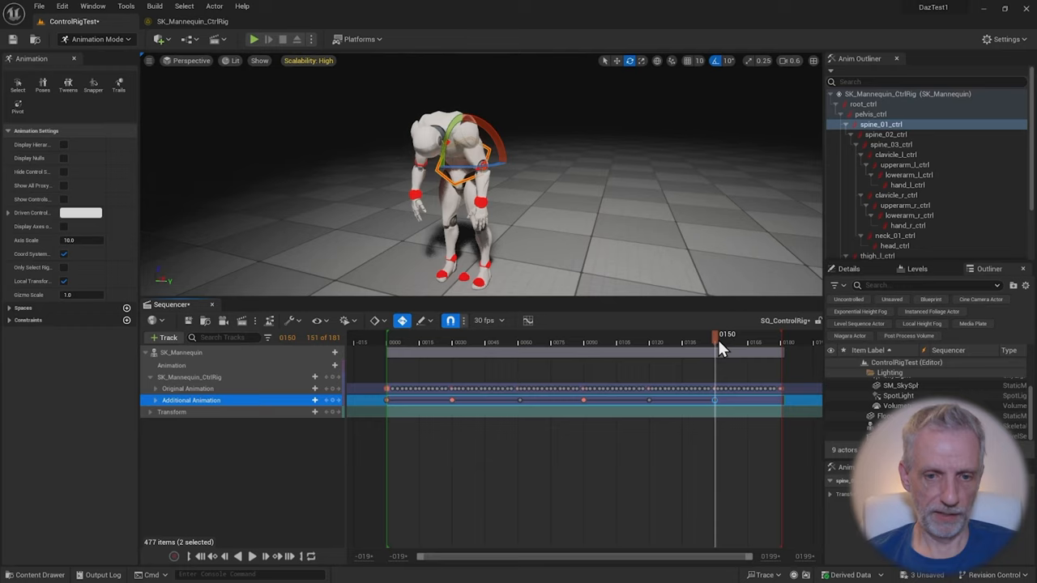
# Scrub the timeline to the final frame of the animation.
pyautogui.moveTo(715, 340); pyautogui.dragTo(781, 340)
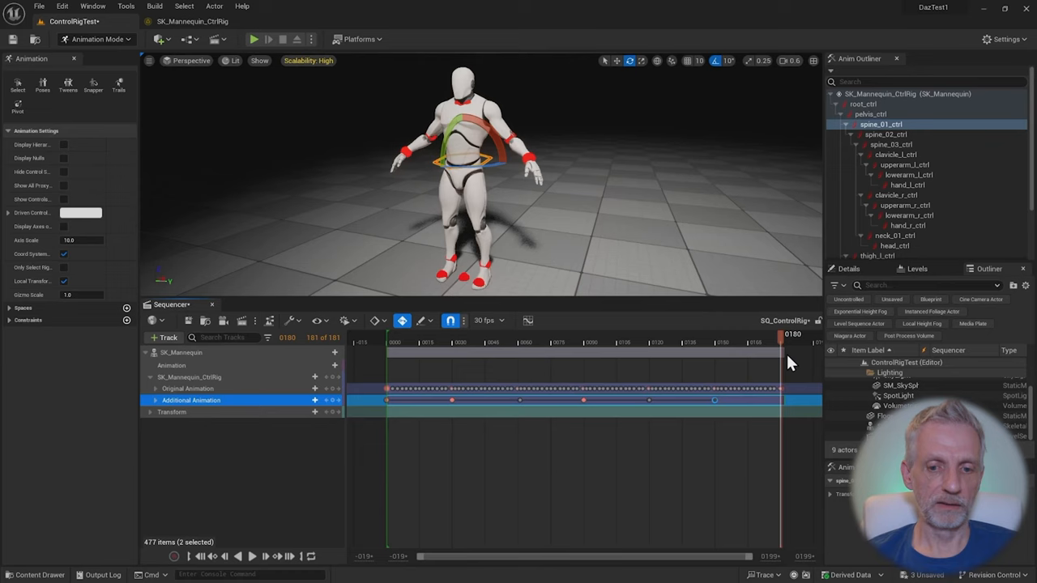
# Set the playhead on the Sequencer timeline.
pyautogui.click(386, 335)
pyautogui.write('Start and End Arms')
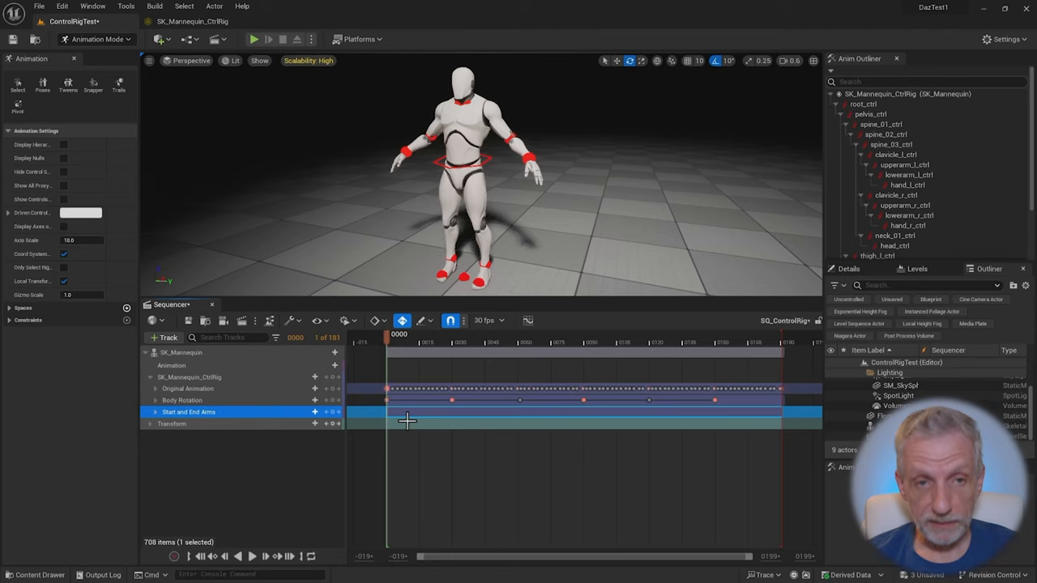
pyautogui.moveTo(510, 256)
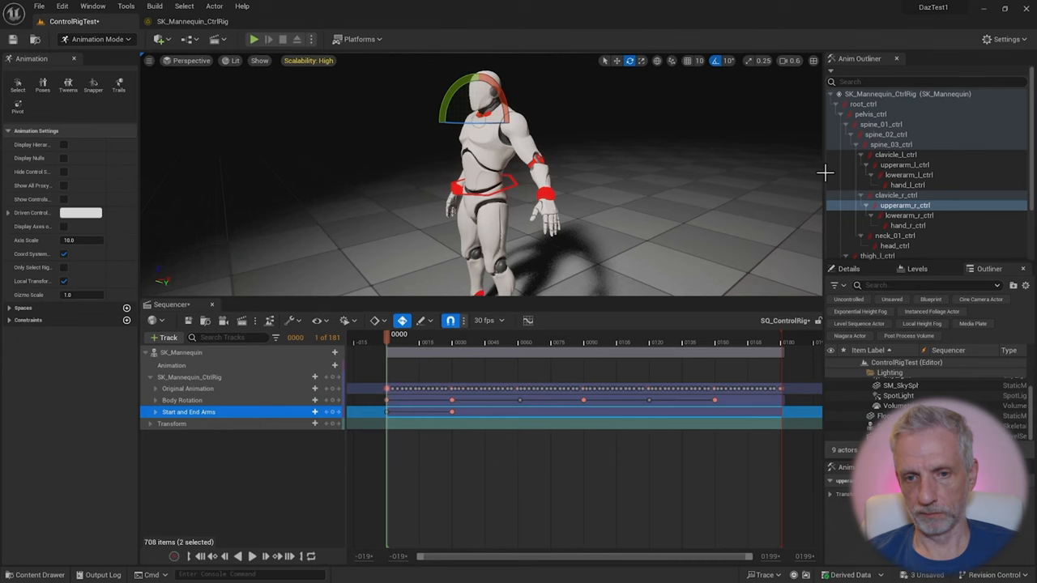
# Select the Start and End Arms layer, then return the playhead to frame 0.
pyautogui.click(154, 412)
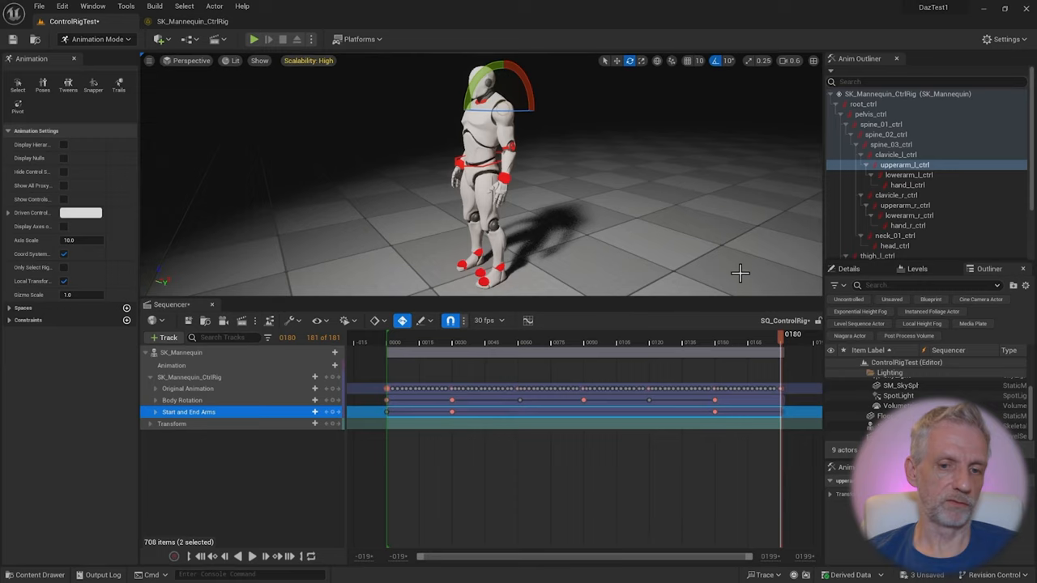
pyautogui.click(397, 334)
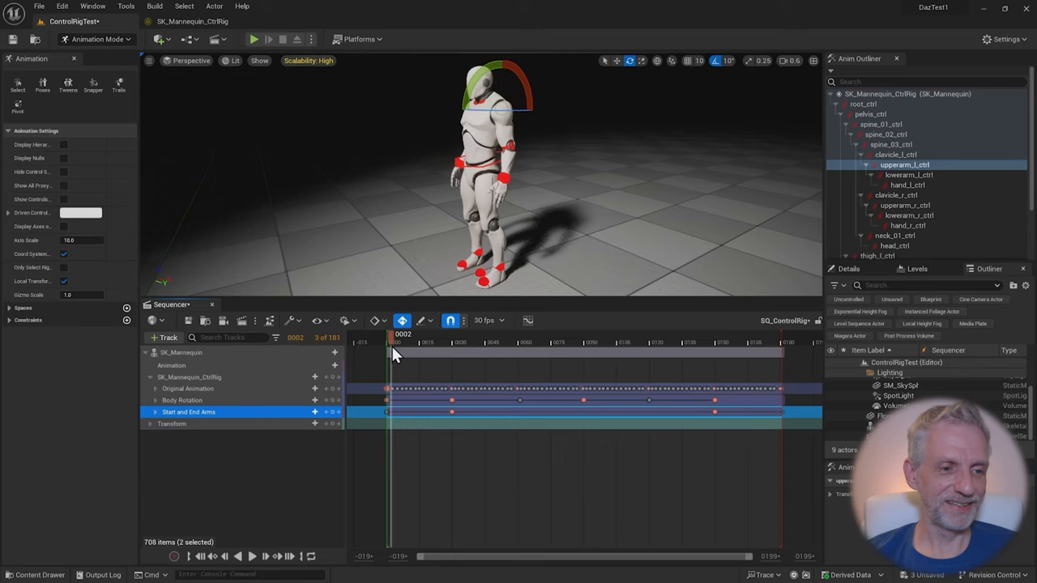
pyautogui.moveTo(397, 335); pyautogui.dragTo(387, 335)
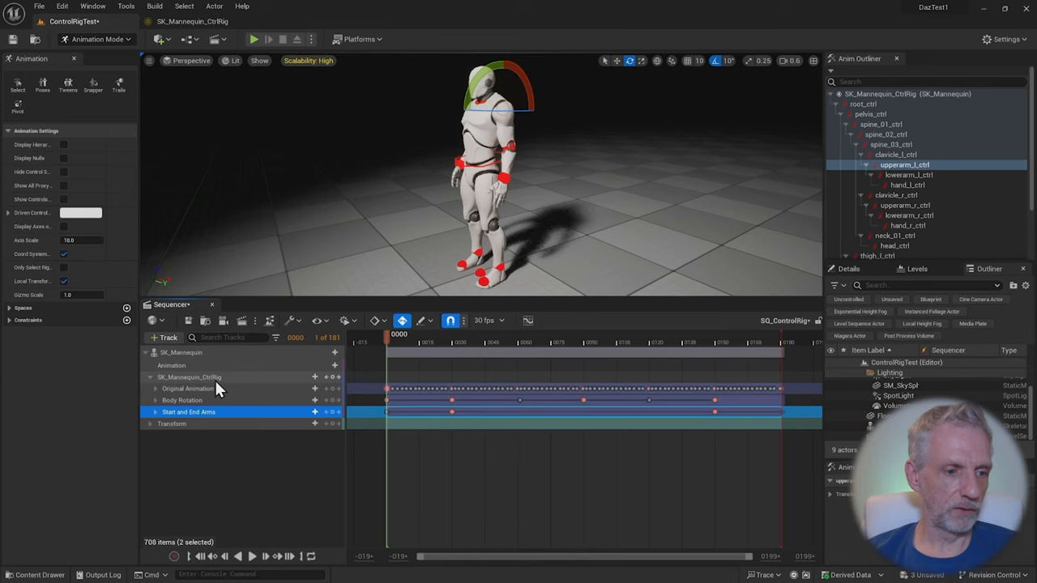
# Choose Bake Animation Sequence from the SK_Mannequin track's context menu.
pyautogui.rightClick(181, 351)
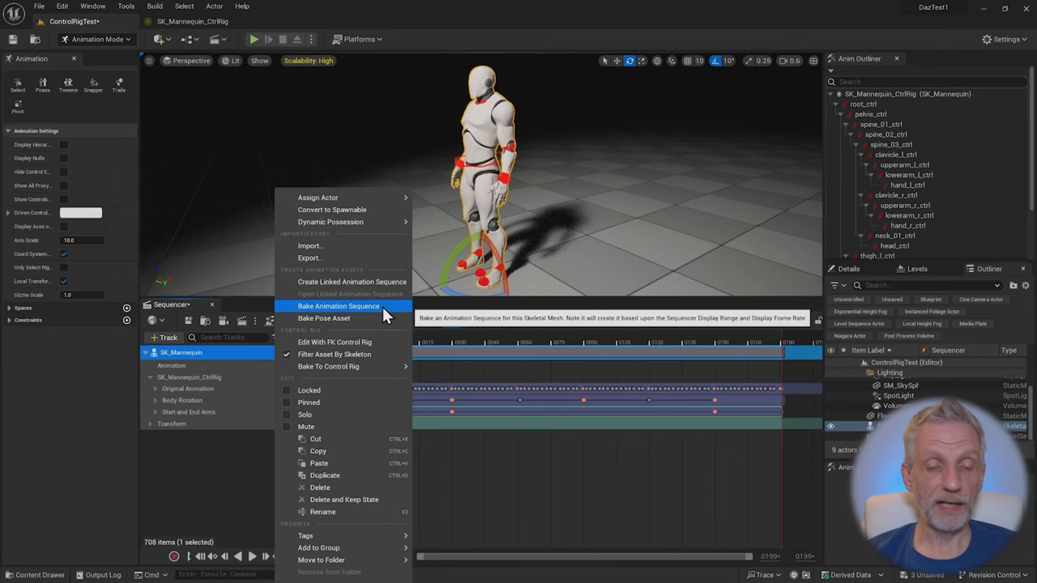
pyautogui.click(339, 306)
pyautogui.write('Manny_Mega_Exercise')
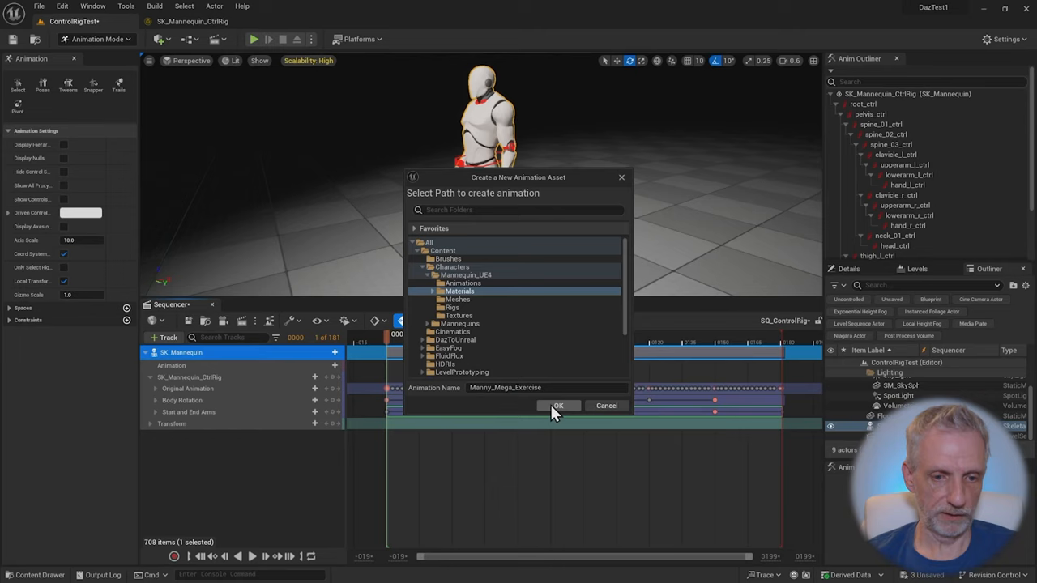
# Confirm baking Manny_Mega_Exercise and play it back in Sequencer.
pyautogui.click(558, 405)
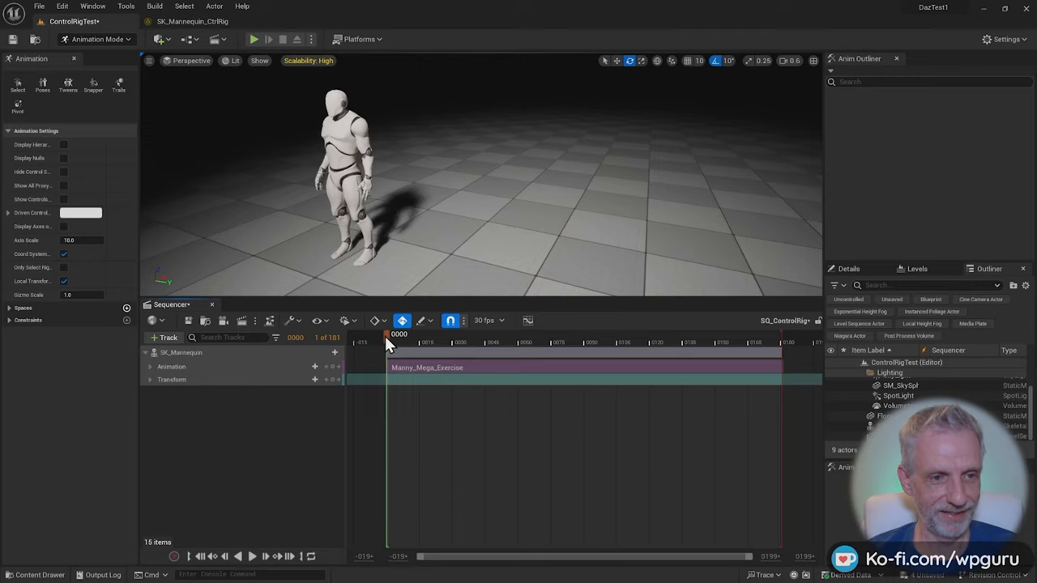
pyautogui.click(253, 39)
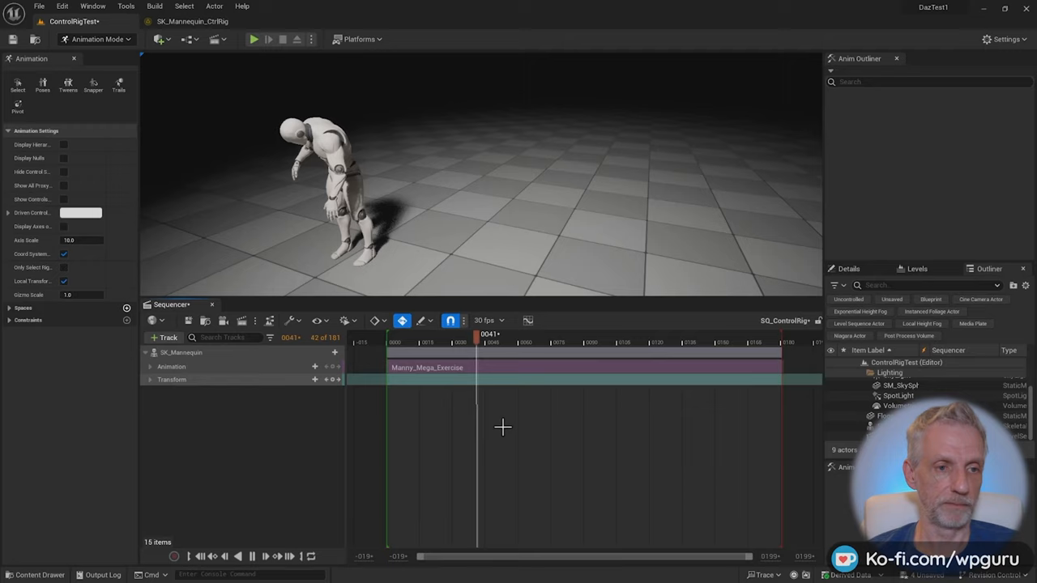